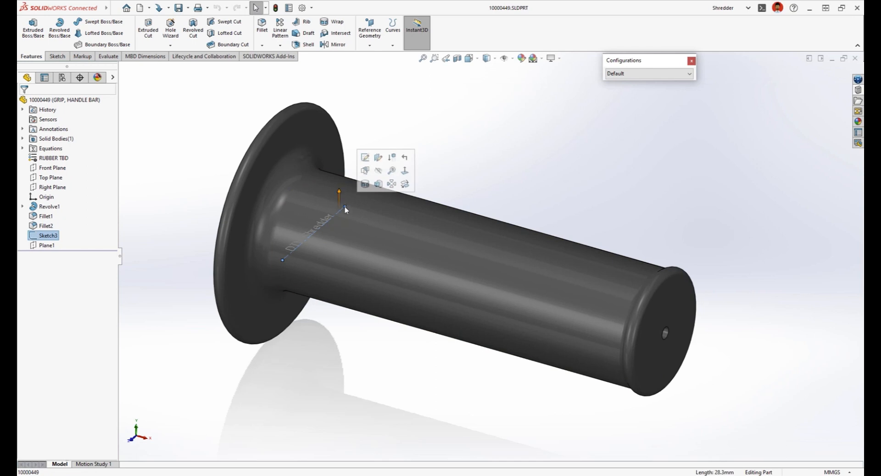
# Emboss-wrap the 'DTV Shredder' text sketch onto the grip's Revolve1 cylindrical face.
pyautogui.click(336, 22)
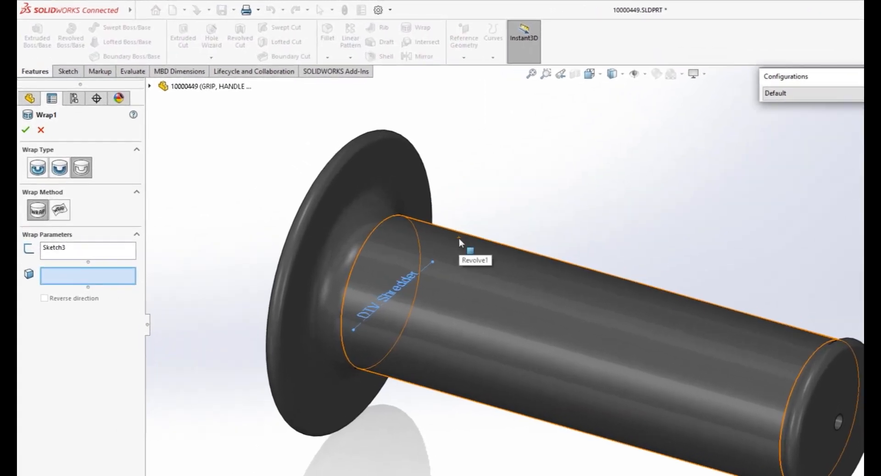
pyautogui.click(25, 130)
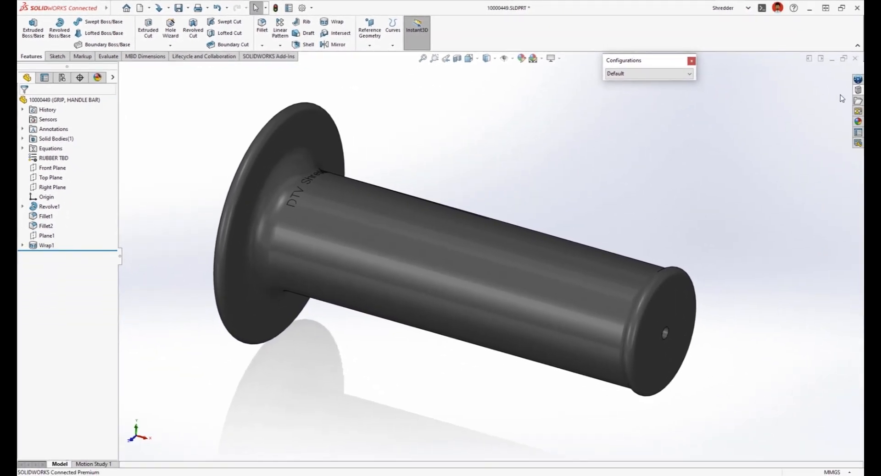
# Insert the DTV Logo library feature on the grip's end face, accepting the error prompt.
pyautogui.click(858, 78)
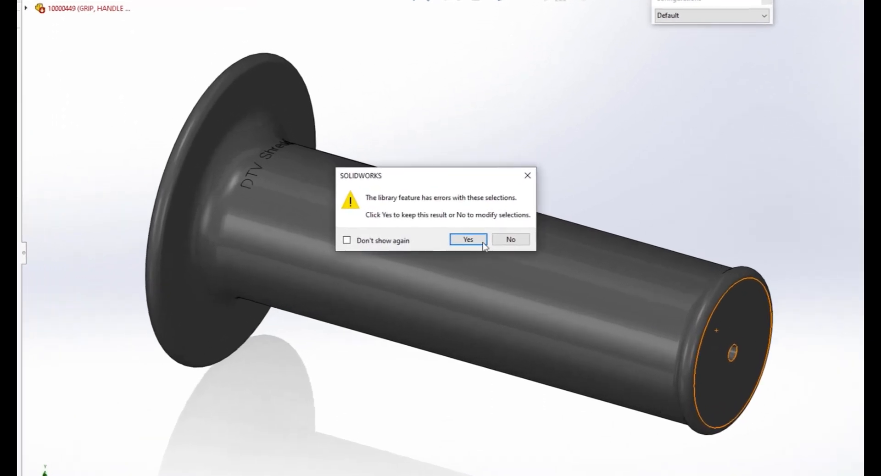
pyautogui.click(469, 239)
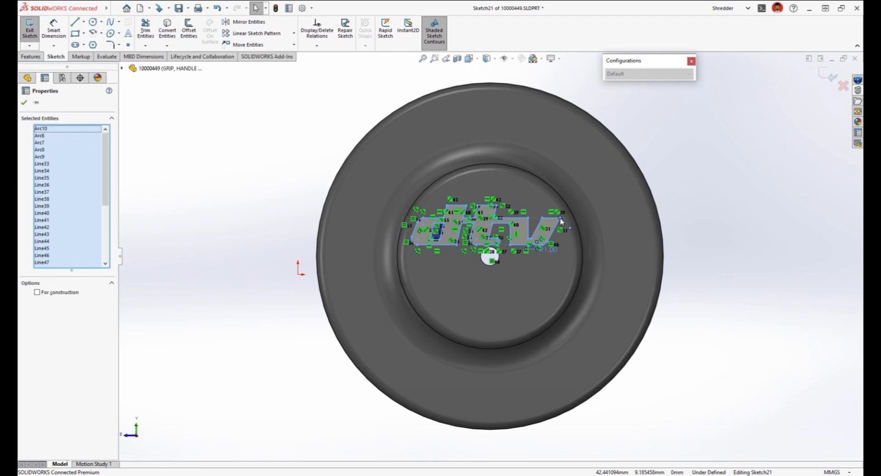
pyautogui.click(29, 28)
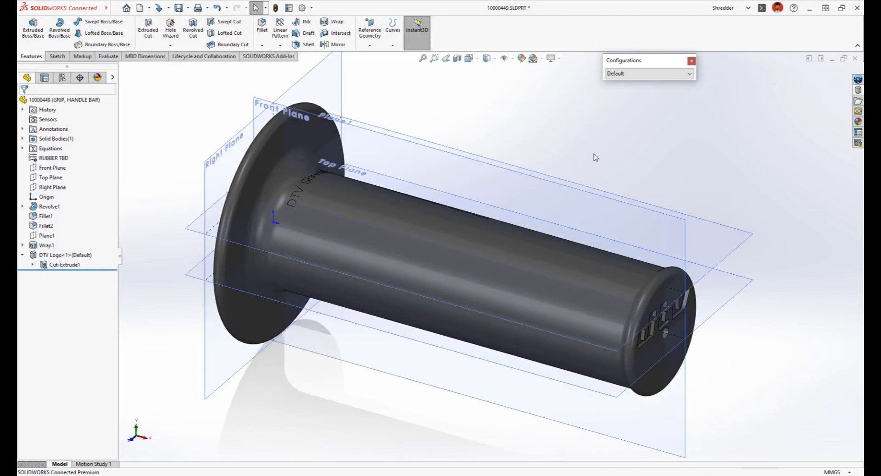
# Sketch an ellipse on the tube, make its axis horizontal and dimension its width.
pyautogui.click(47, 235)
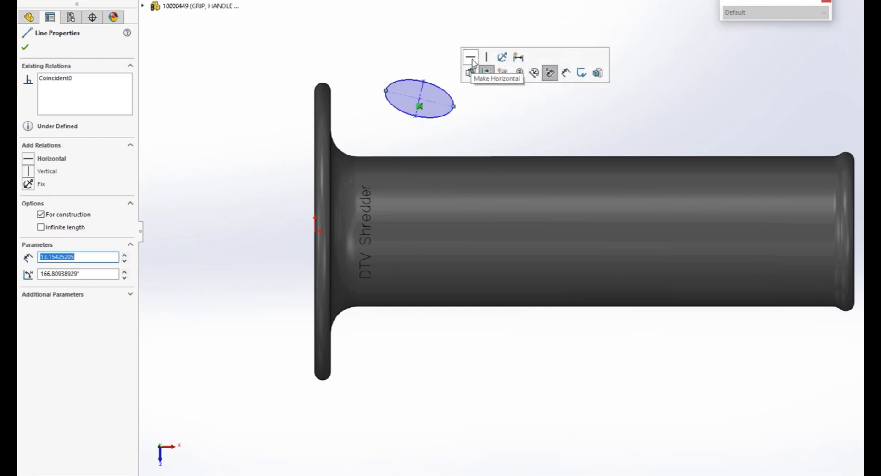
pyautogui.click(470, 57)
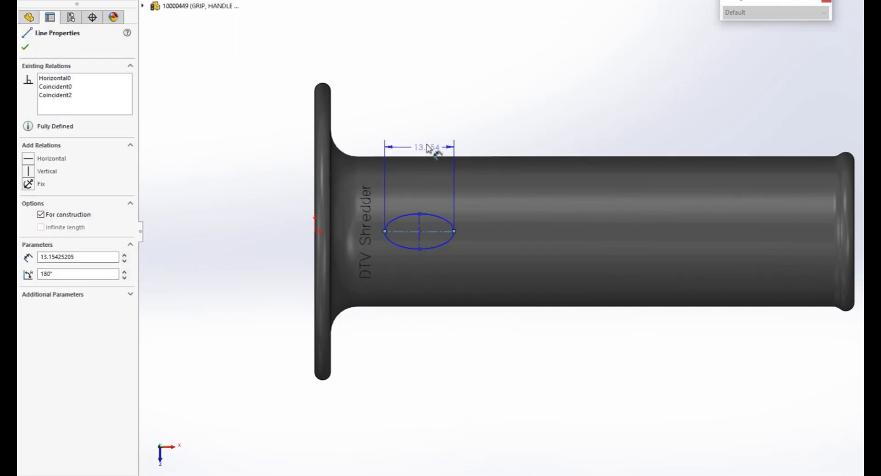
pyautogui.doubleClick(422, 147)
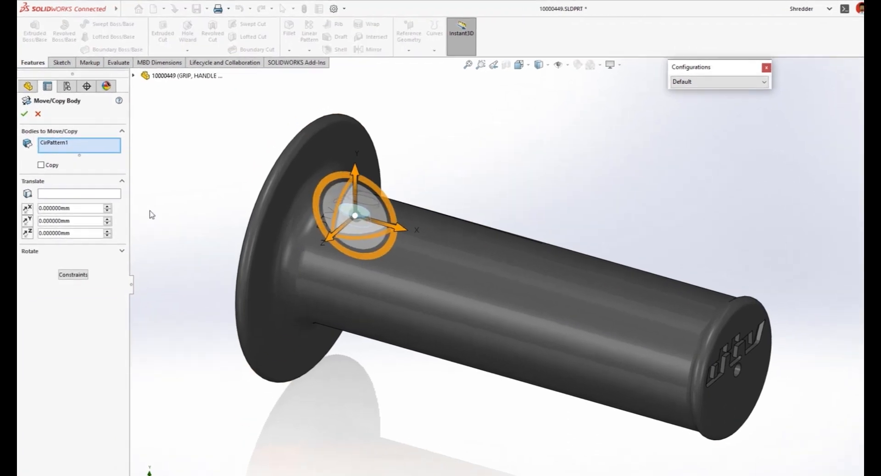
# Move the CirPattern1 body by ="spacing"/2 in Delta X.
pyautogui.click(73, 281)
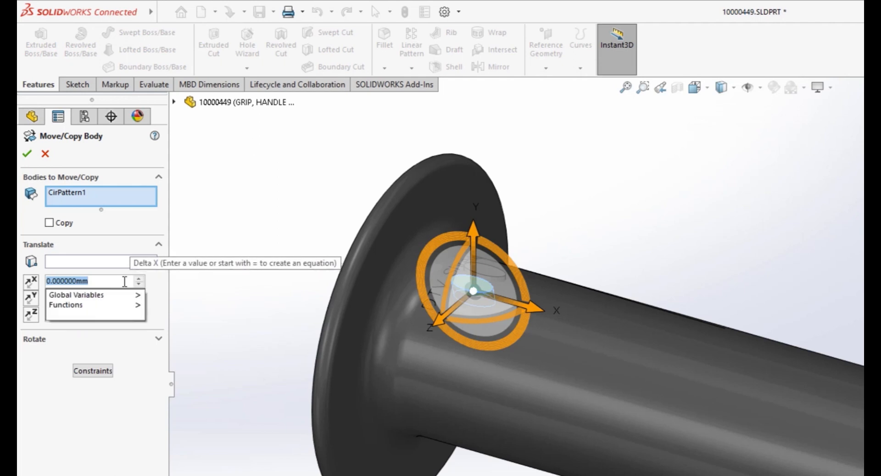
pyautogui.click(75, 295)
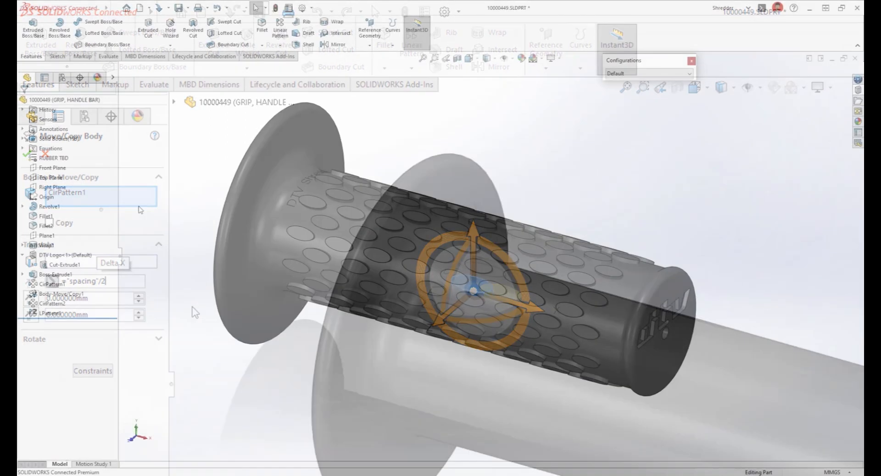
# In Manage Equations, set global variables length = 10, spacing = 14 and instances = 6.
pyautogui.rightClick(49, 149)
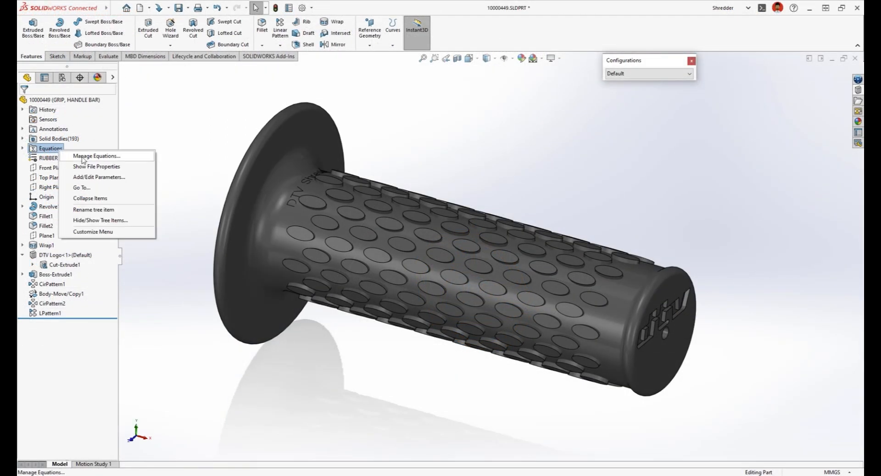
pyautogui.click(96, 156)
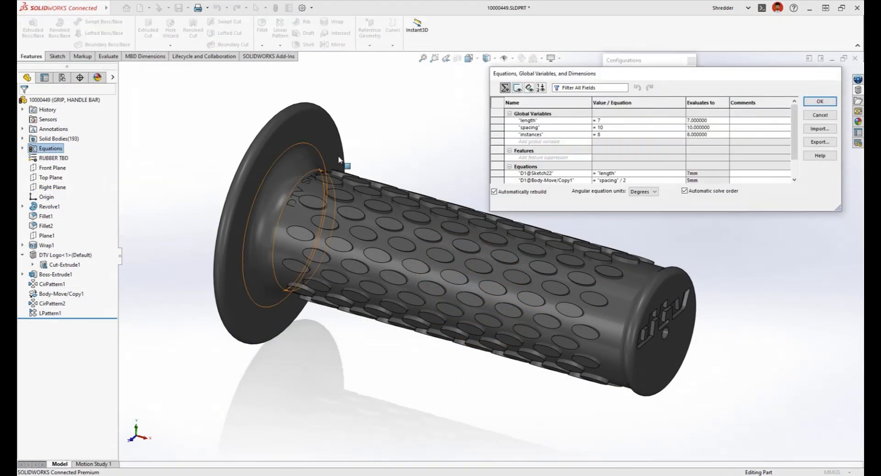
pyautogui.click(638, 120)
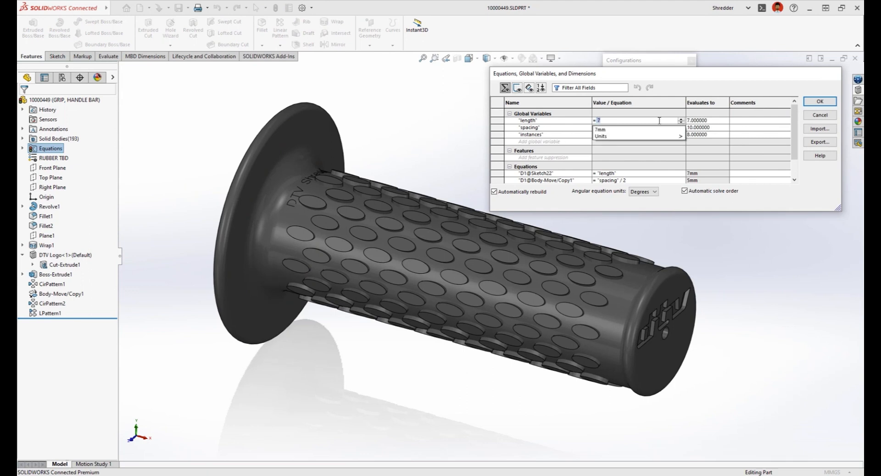
pyautogui.write('10')
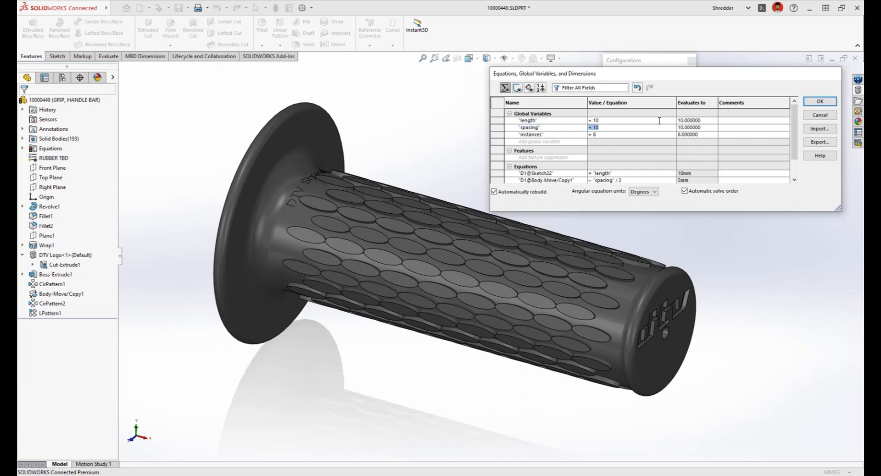
pyautogui.write('14')
pyautogui.click(632, 134)
pyautogui.write('6')
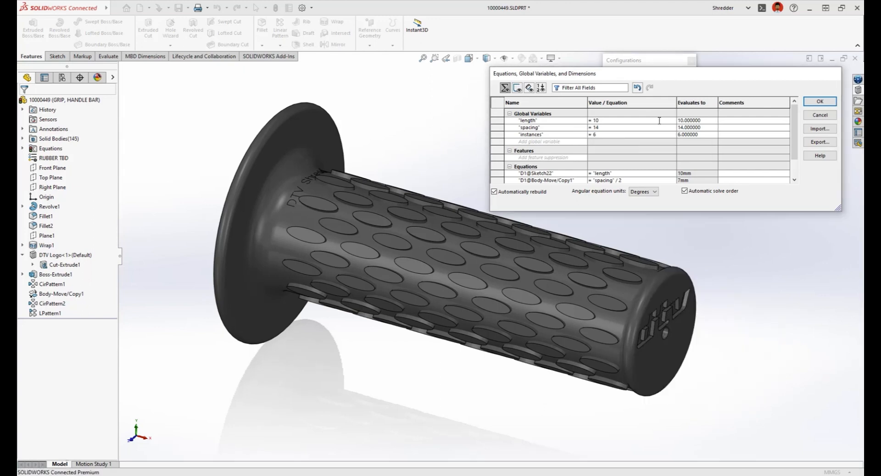
pyautogui.click(819, 101)
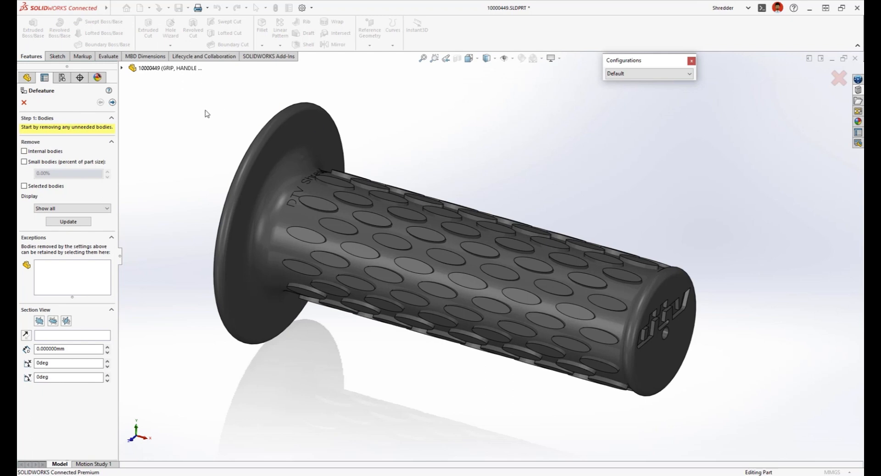
# In Defeature, keep faces and holes and mark the bosses, patterns, Body-Move/Copy1 and Wrap1 for removal.
pyautogui.click(112, 103)
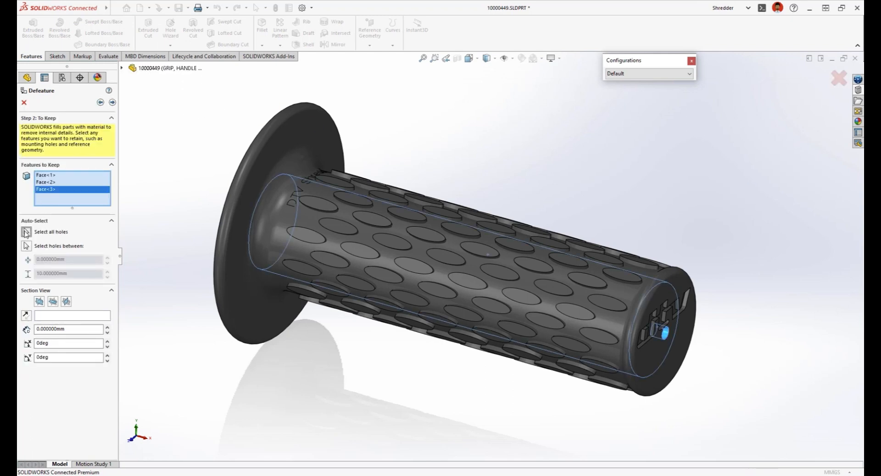
pyautogui.click(112, 102)
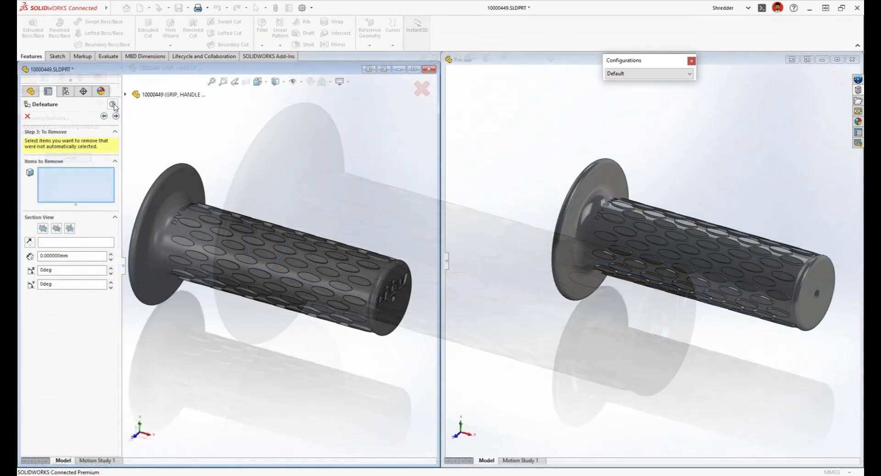
pyautogui.click(207, 220)
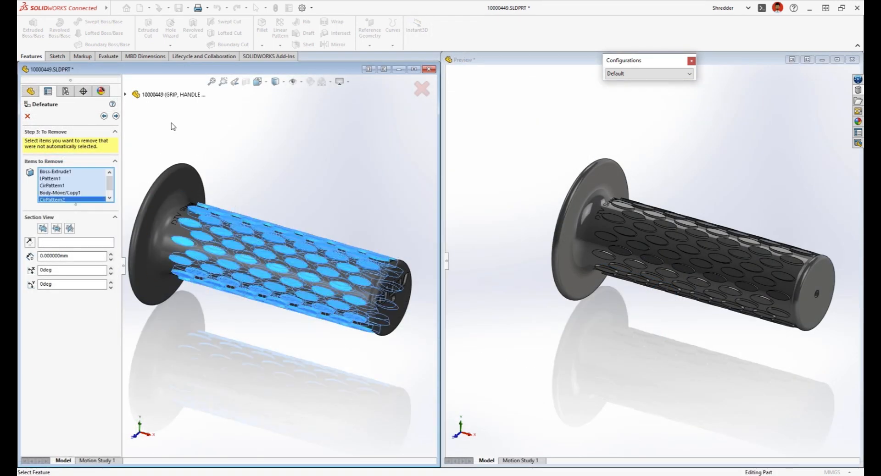
pyautogui.click(133, 94)
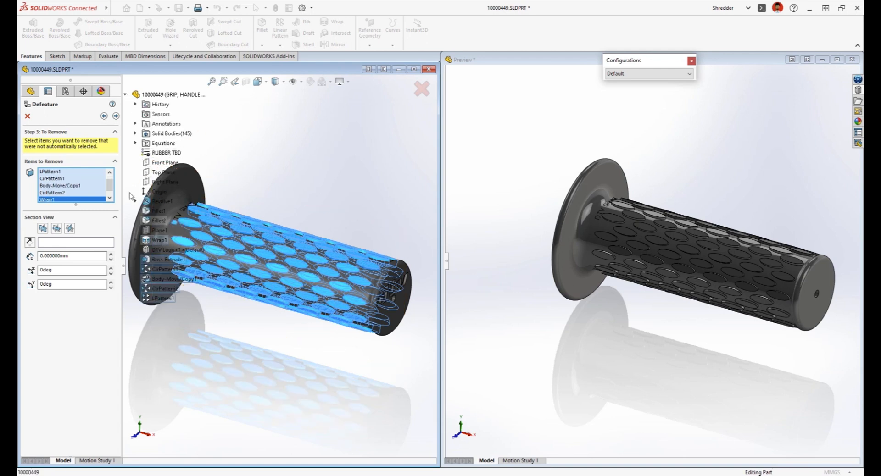
pyautogui.click(115, 116)
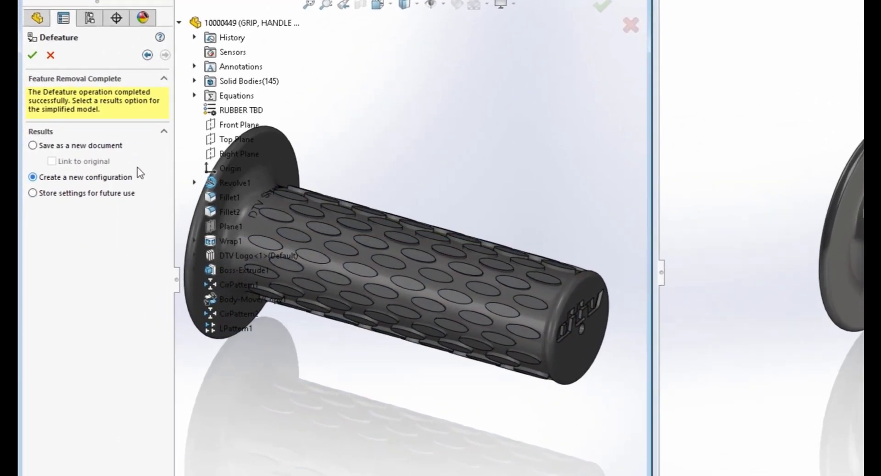
# Save the simplified grip as the Default_defeature configuration and return the part to Default.
pyautogui.click(32, 55)
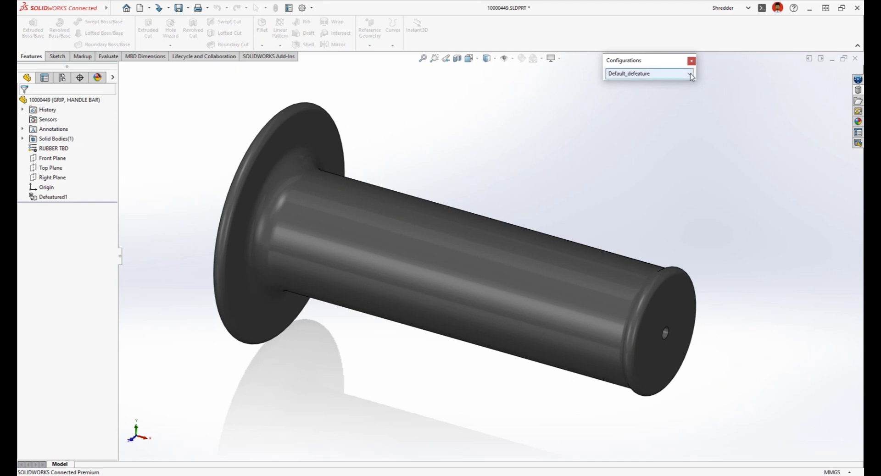
pyautogui.click(690, 74)
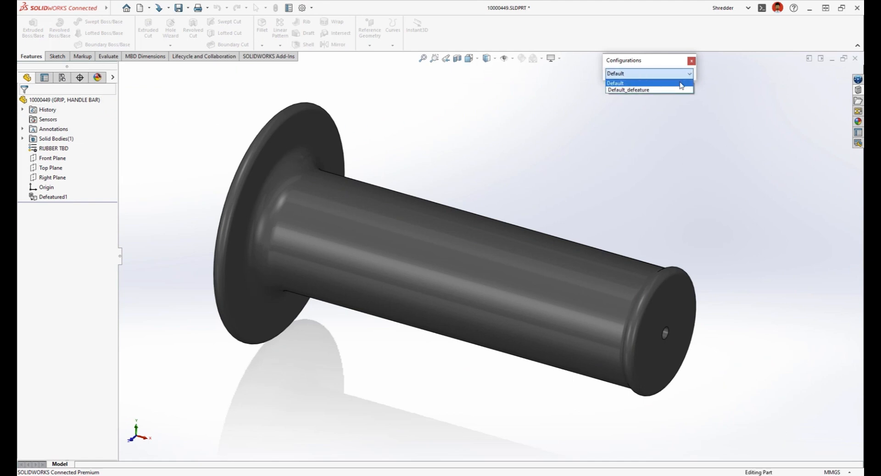
pyautogui.click(615, 82)
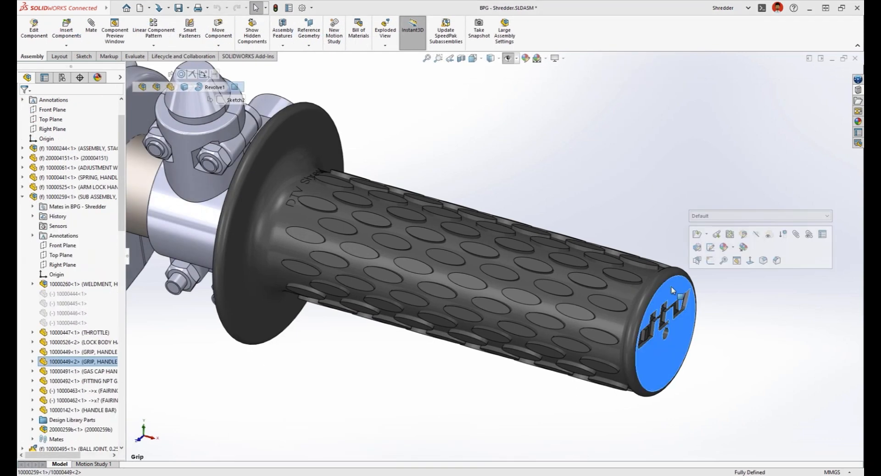
# Set the grip component's configuration to Default_defeature.
pyautogui.click(824, 215)
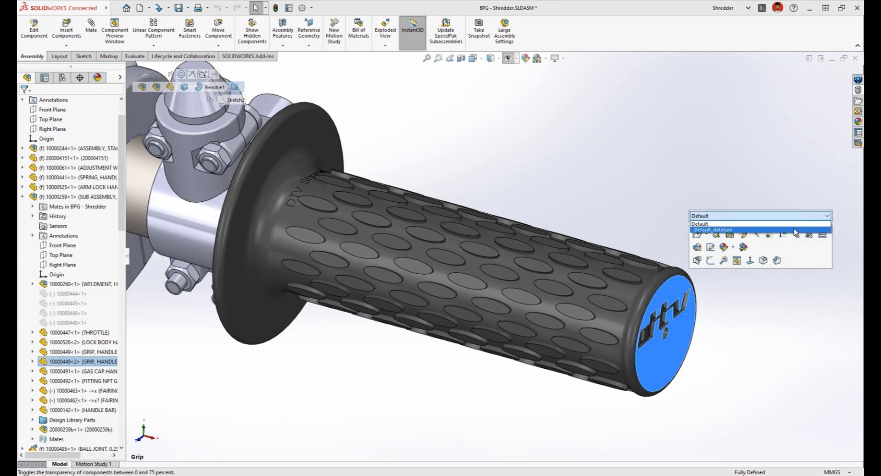
pyautogui.click(713, 230)
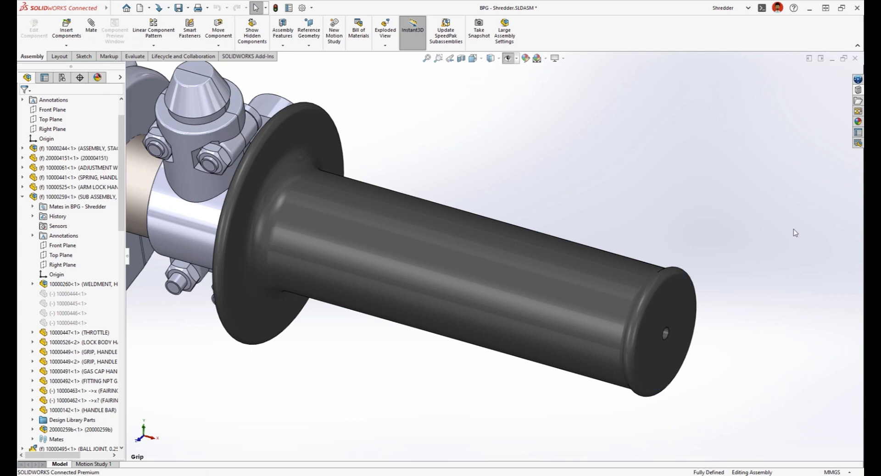